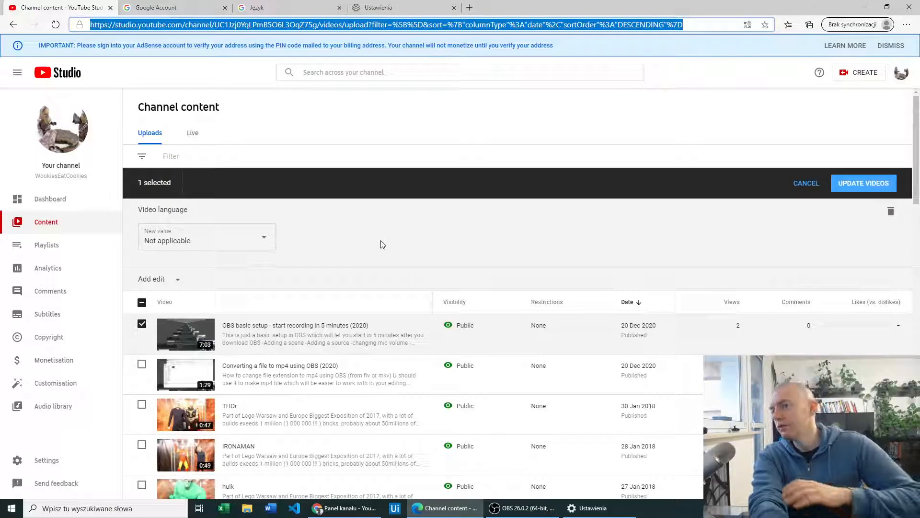
pyautogui.moveTo(370, 229)
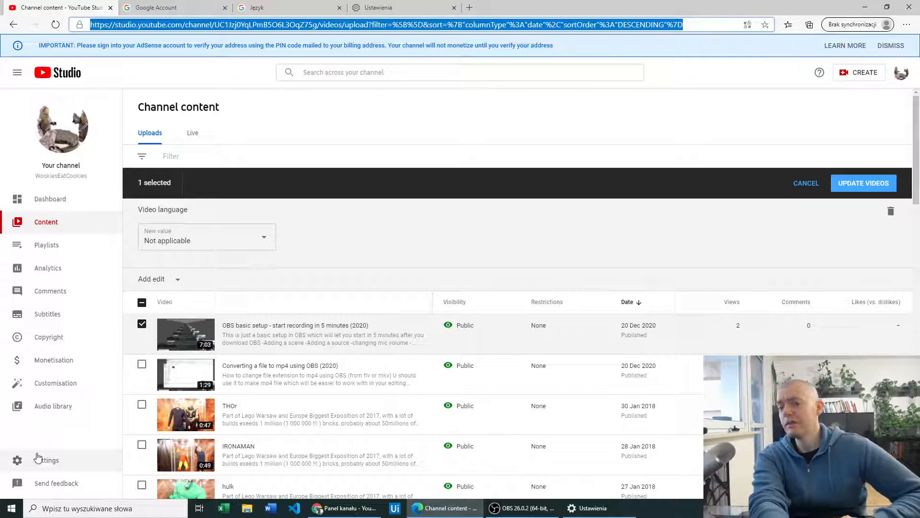
# Review the advanced upload defaults in YouTube Studio settings and close them
pyautogui.click(46, 459)
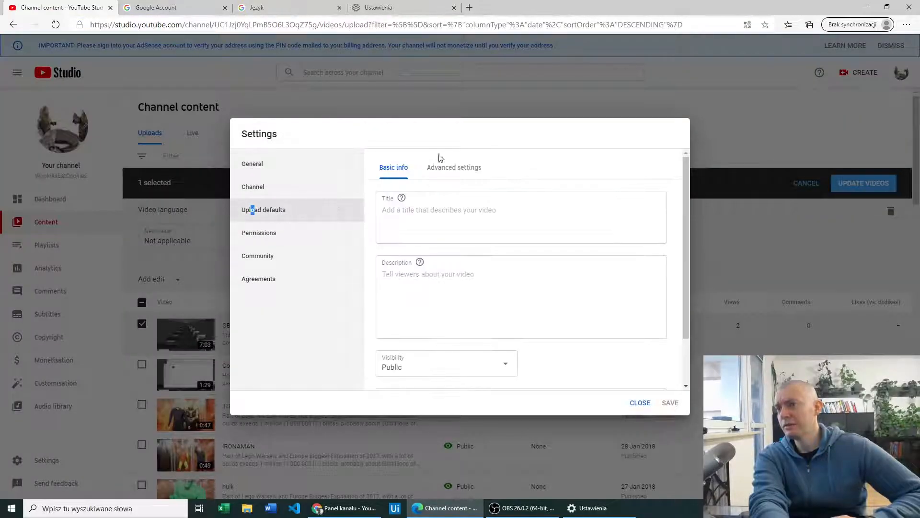
pyautogui.click(453, 167)
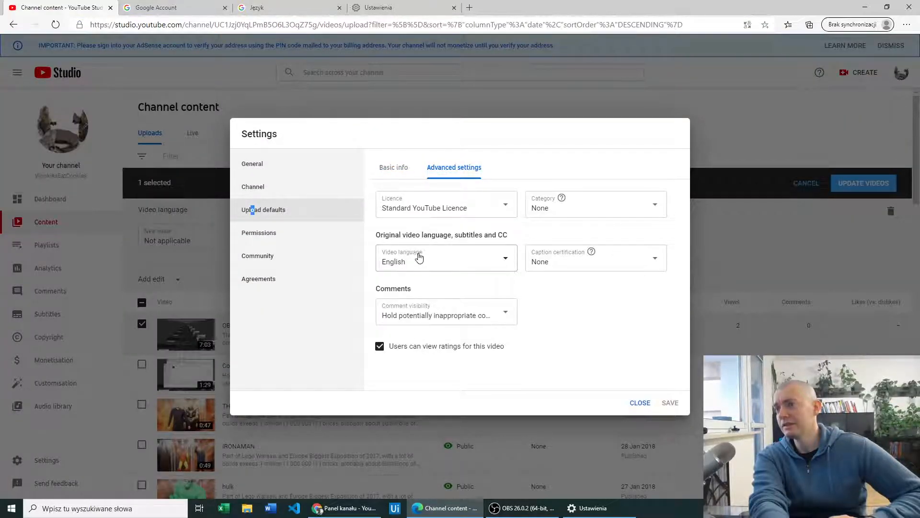
pyautogui.moveTo(474, 262)
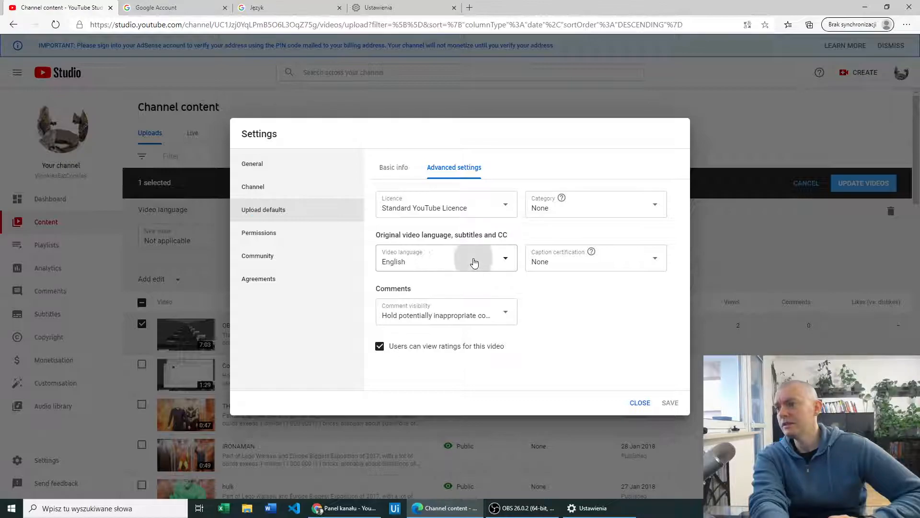
pyautogui.moveTo(550, 310)
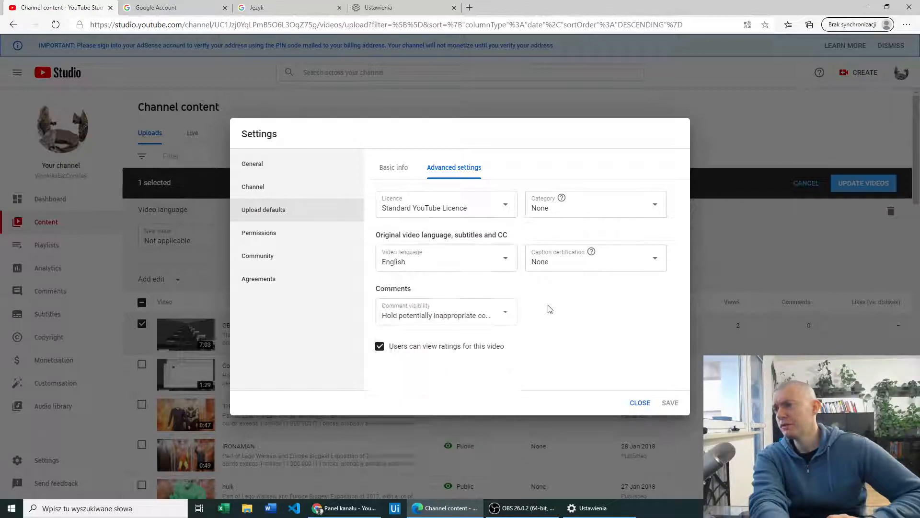
pyautogui.click(639, 402)
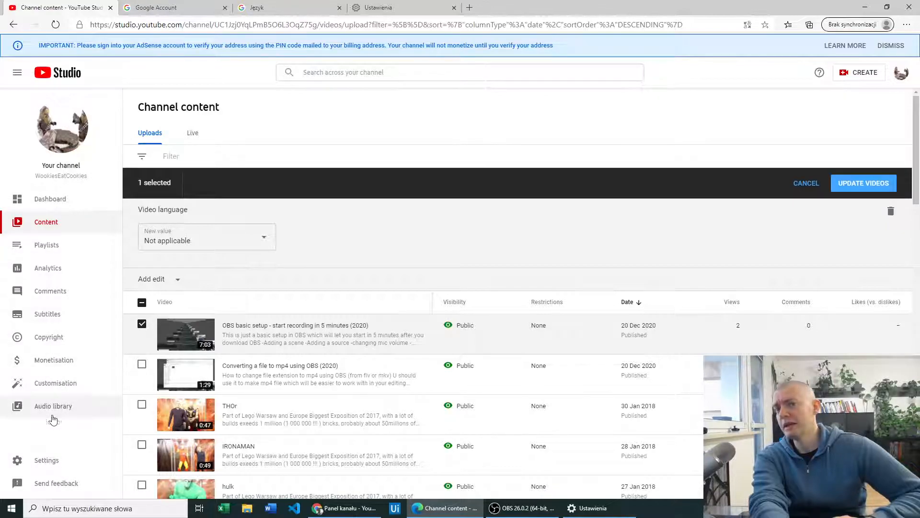
pyautogui.moveTo(55, 383)
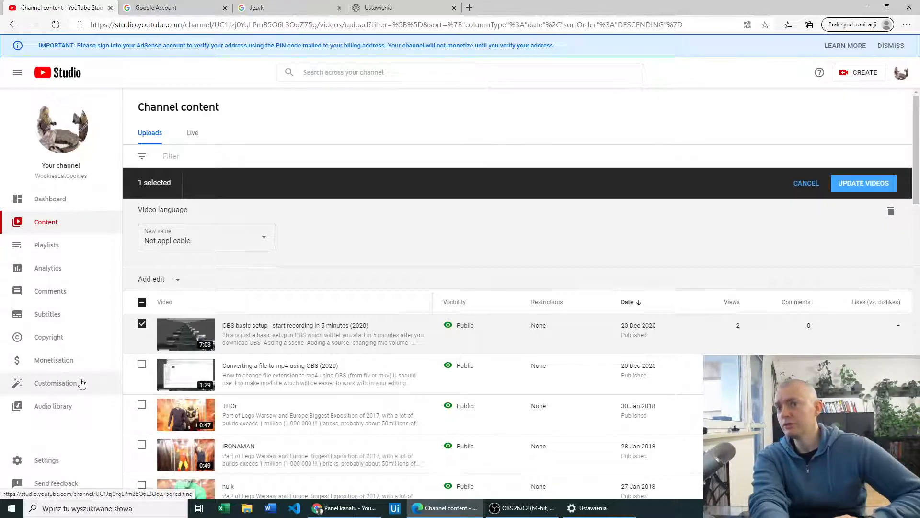
# From the Google Account tab, view a brand account's page via the account switcher, then return to the main account
pyautogui.click(171, 7)
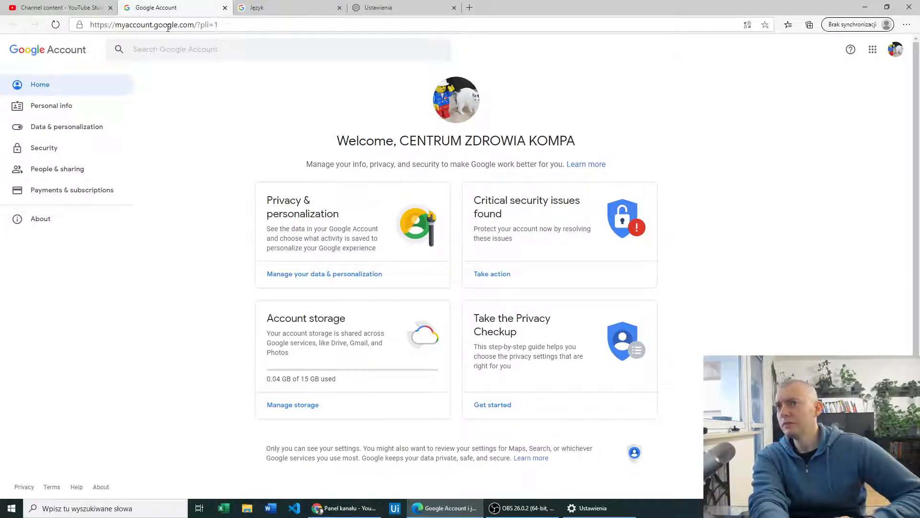
pyautogui.moveTo(894, 93)
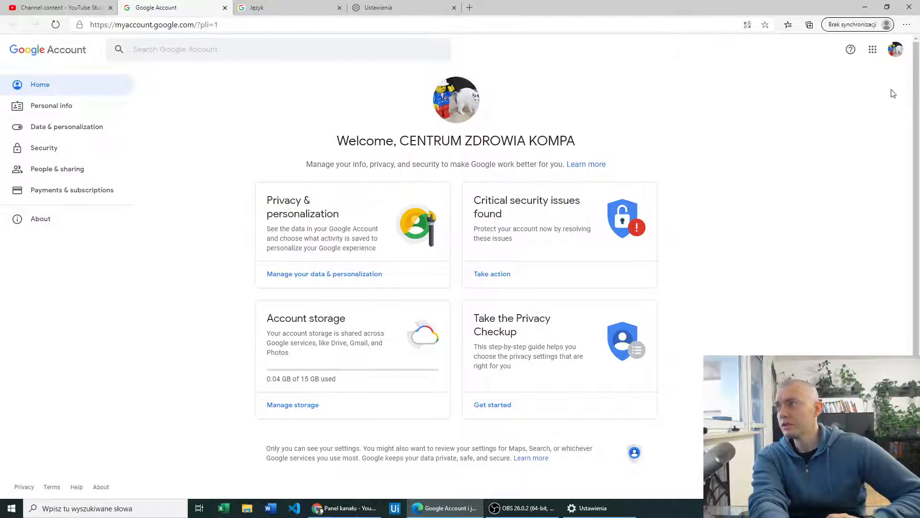
pyautogui.moveTo(691, 128)
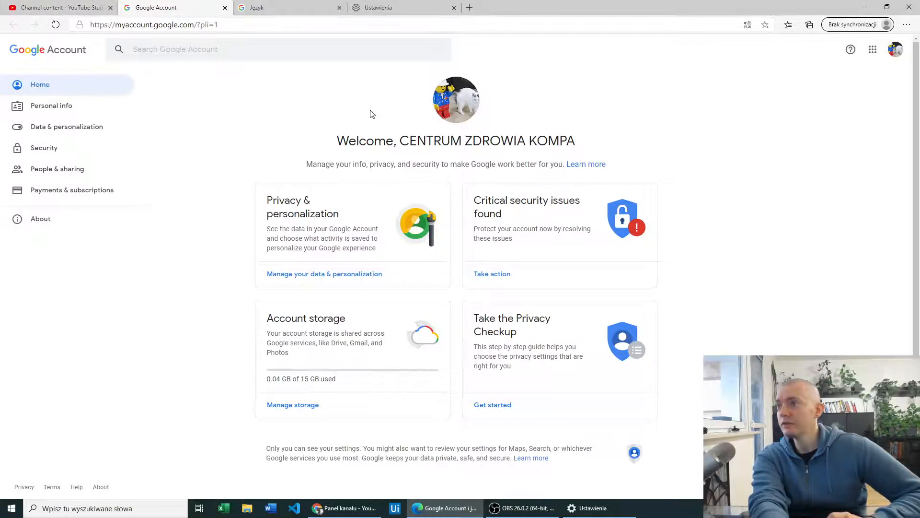
pyautogui.moveTo(802, 103)
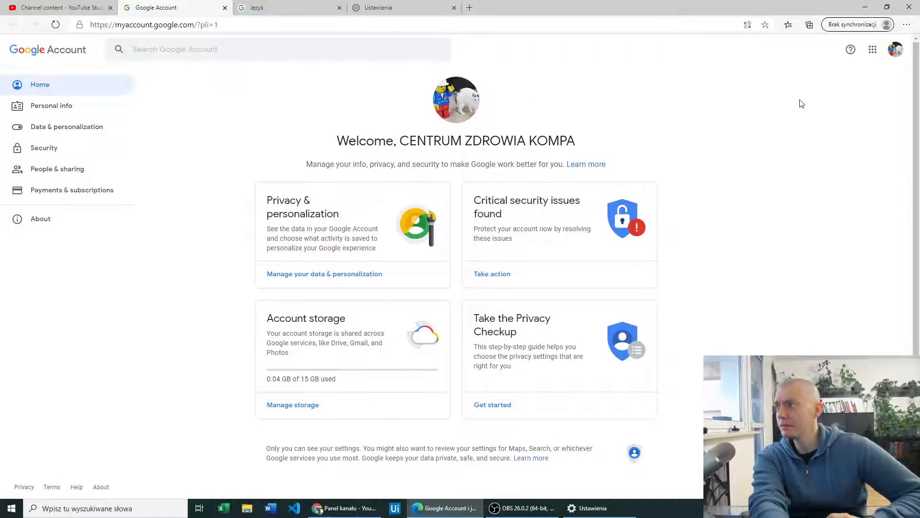
pyautogui.moveTo(788, 109)
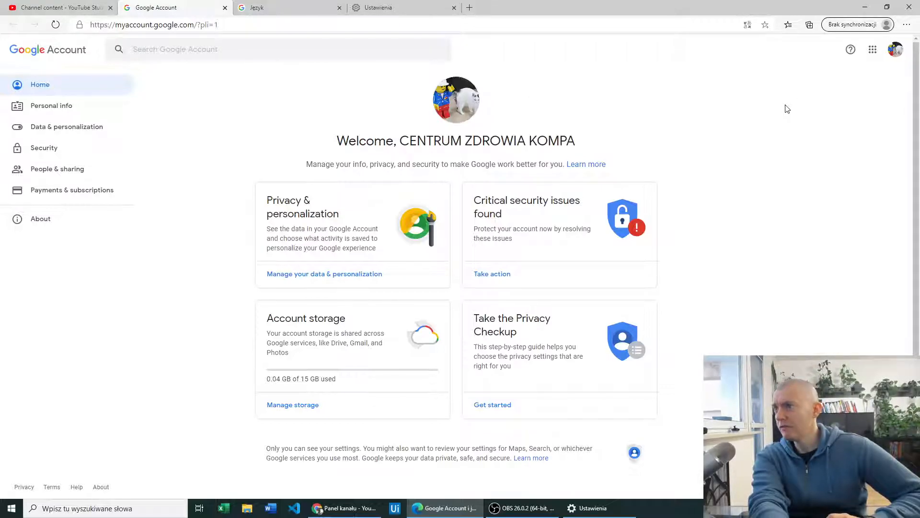
pyautogui.moveTo(895, 48)
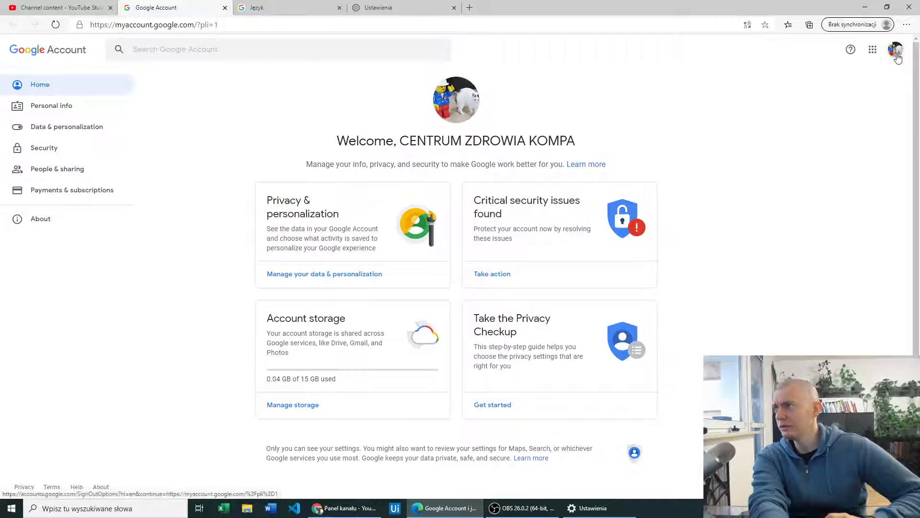
pyautogui.click(896, 49)
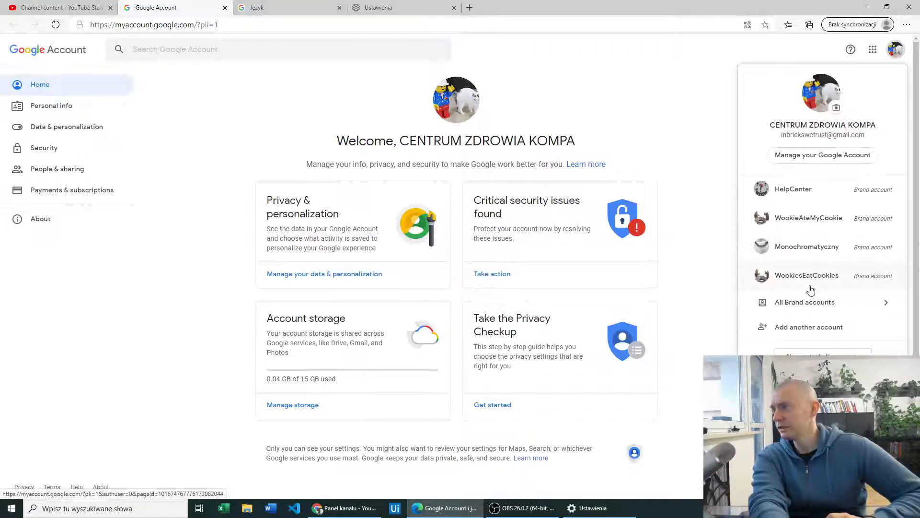
pyautogui.moveTo(812, 280)
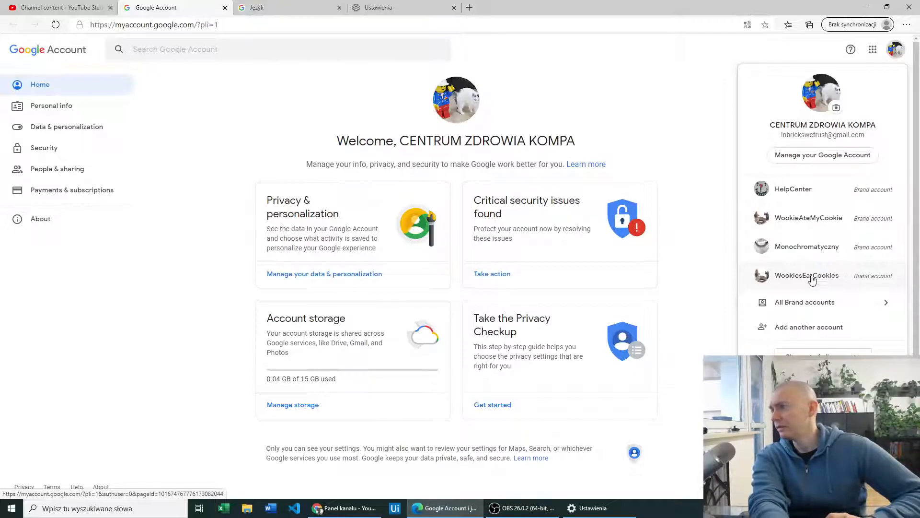
pyautogui.click(807, 275)
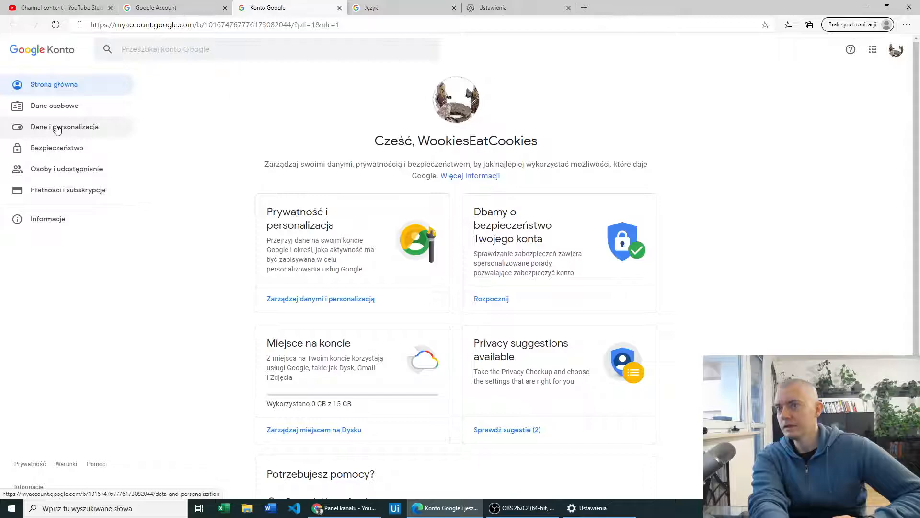
pyautogui.click(170, 8)
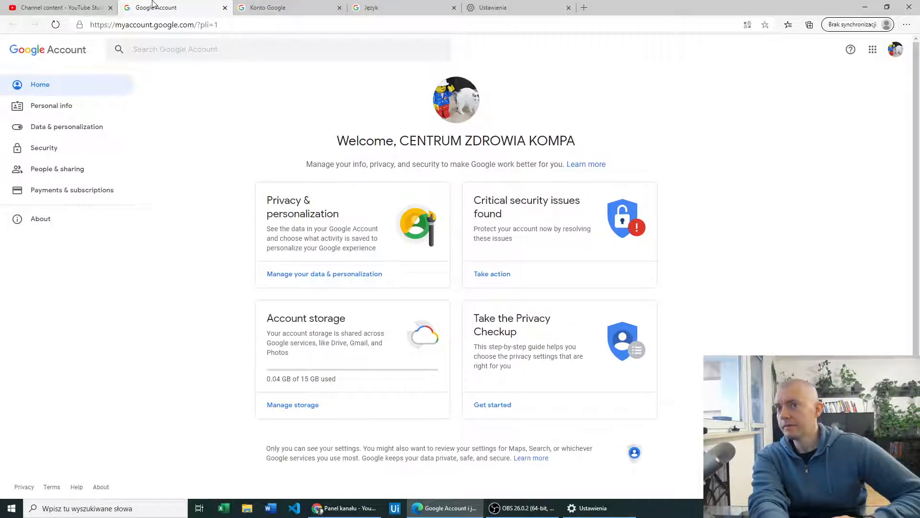
pyautogui.moveTo(55, 106)
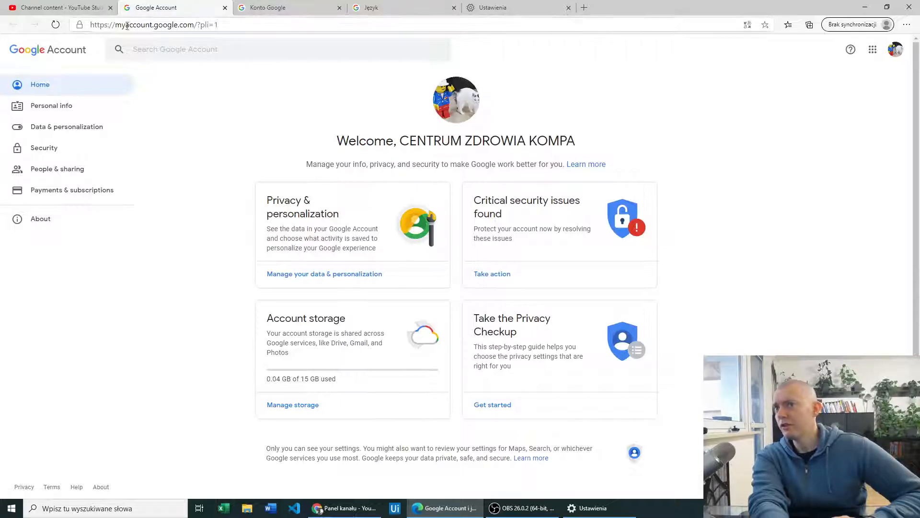
# Go to Data & personalization and scroll to General preferences for the web showing English (United States)
pyautogui.click(66, 127)
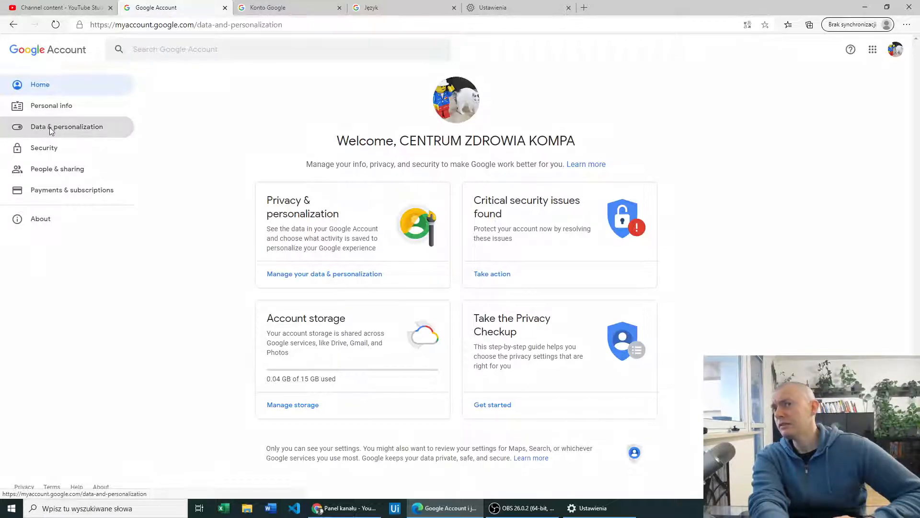
pyautogui.click(66, 127)
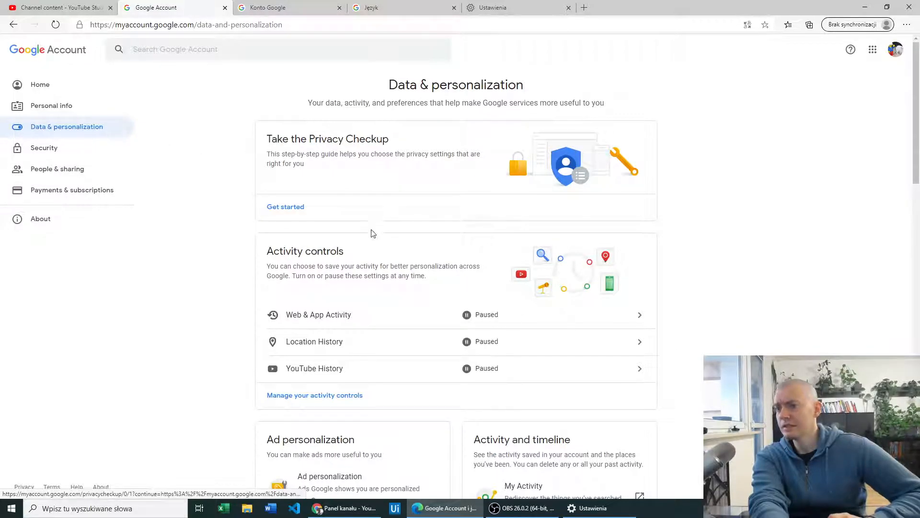
pyautogui.scroll(-3)
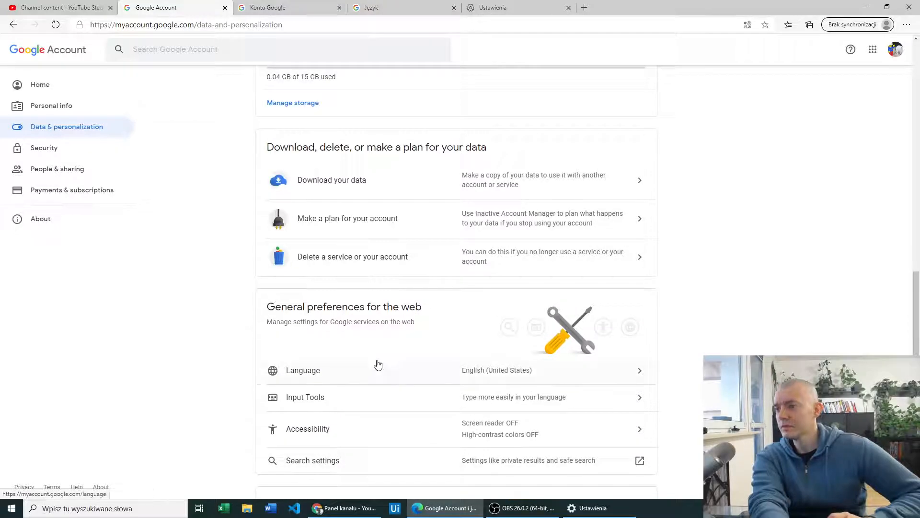
pyautogui.moveTo(301, 268)
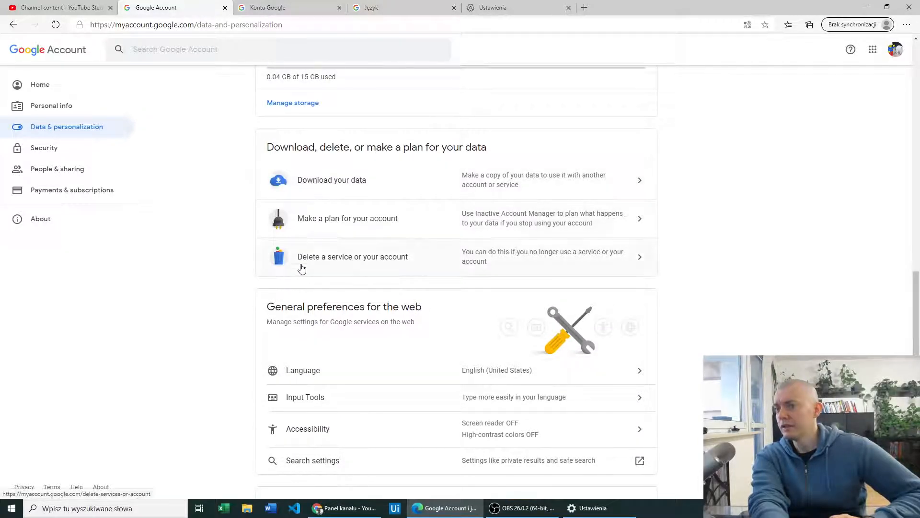
pyautogui.moveTo(372, 391)
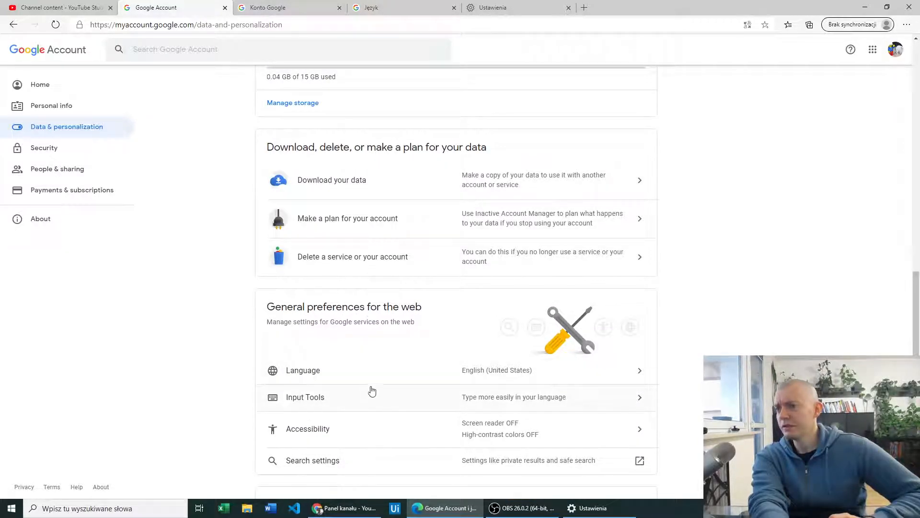
# Show the Language settings with English (United States) as the default language
pyautogui.click(303, 370)
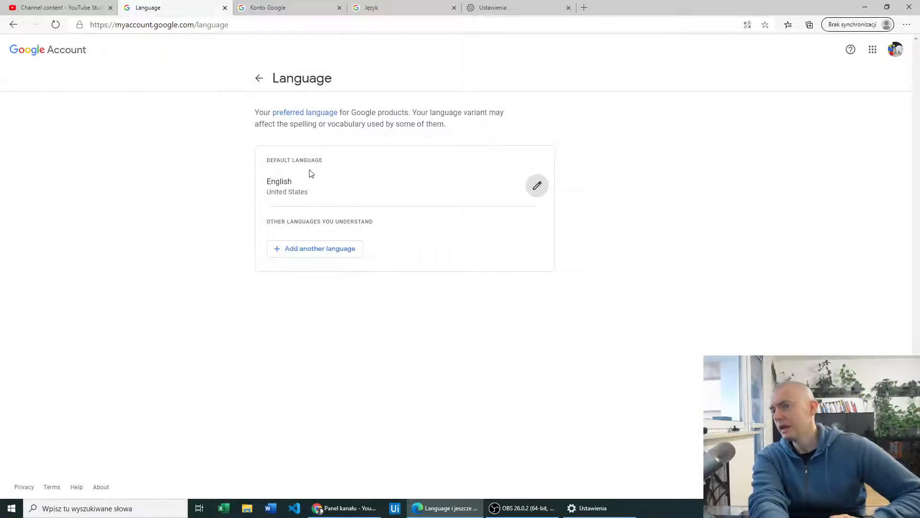
pyautogui.moveTo(263, 188)
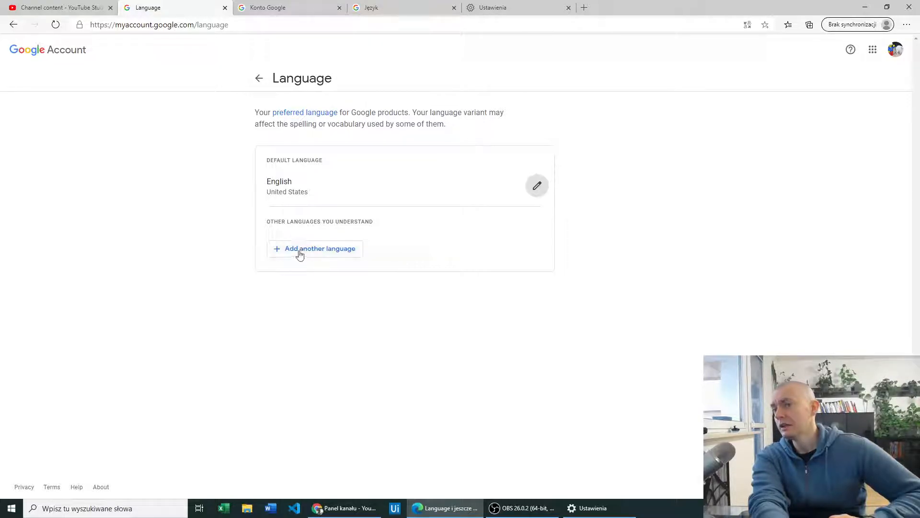
# Start adding another language and choose English from the language list
pyautogui.click(314, 248)
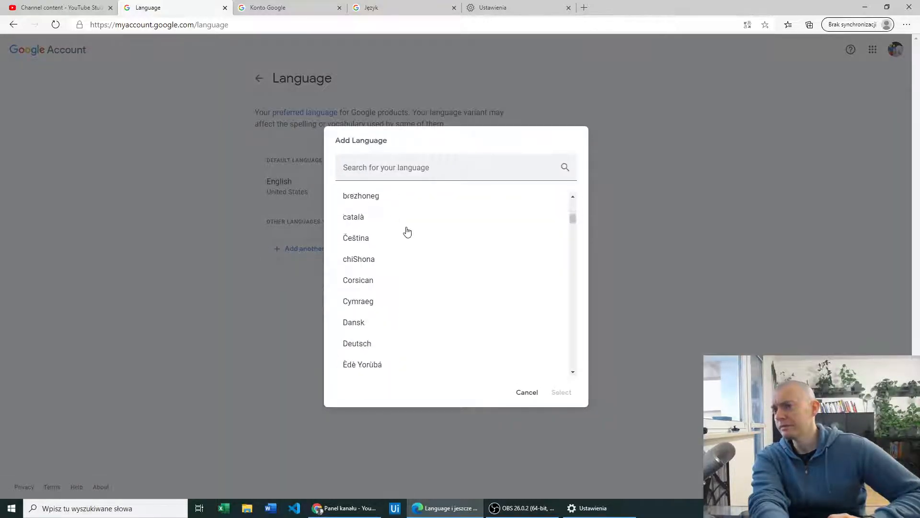
pyautogui.scroll(-3)
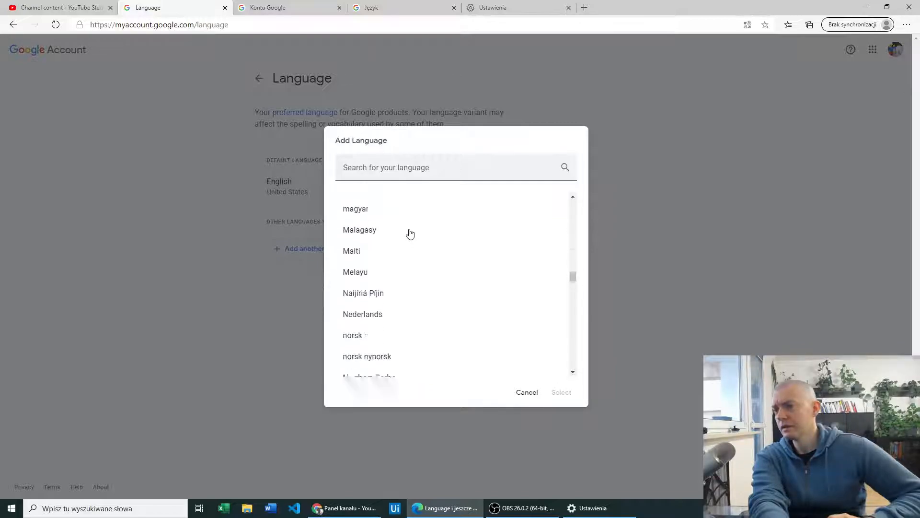
pyautogui.scroll(-3)
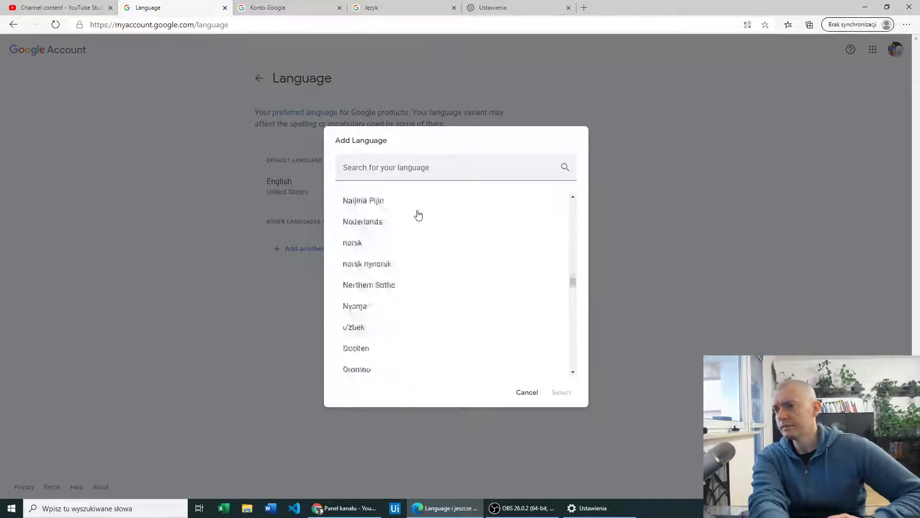
pyautogui.scroll(3)
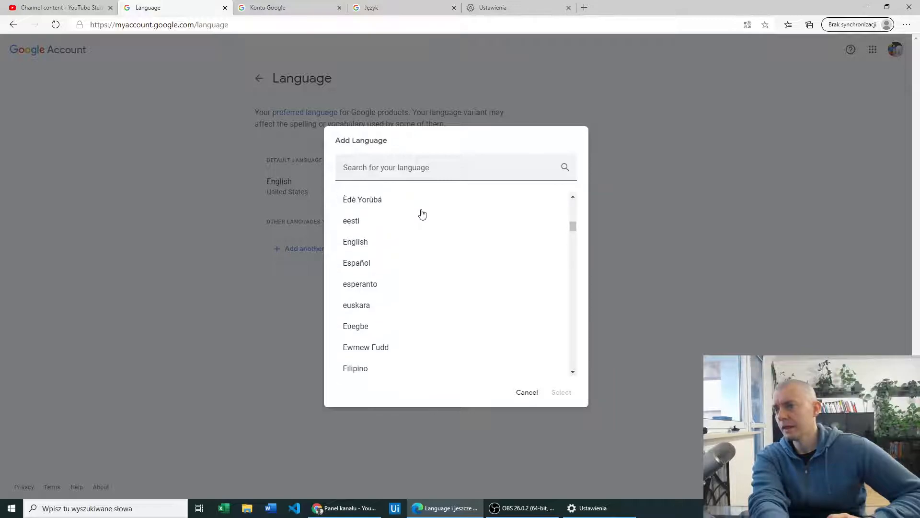
pyautogui.click(354, 241)
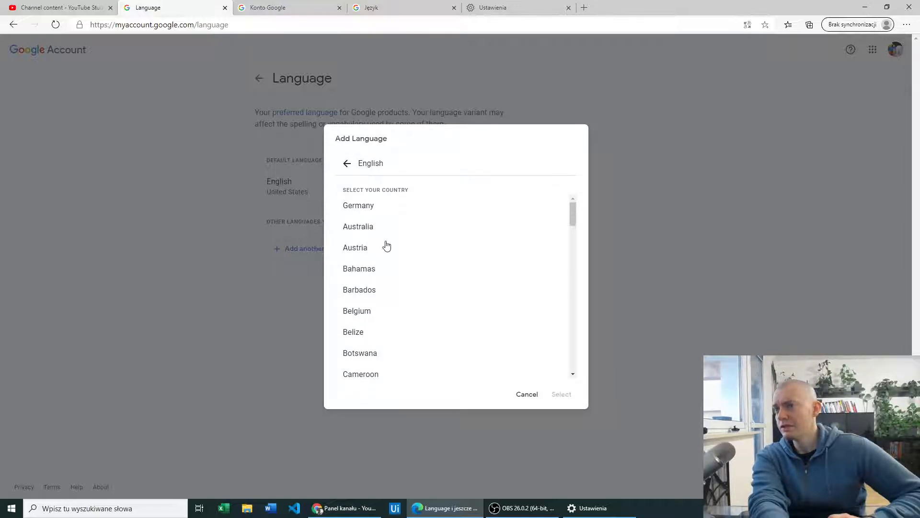
# Pick United Kingdom as the country for English, not yet confirmed
pyautogui.scroll(-3)
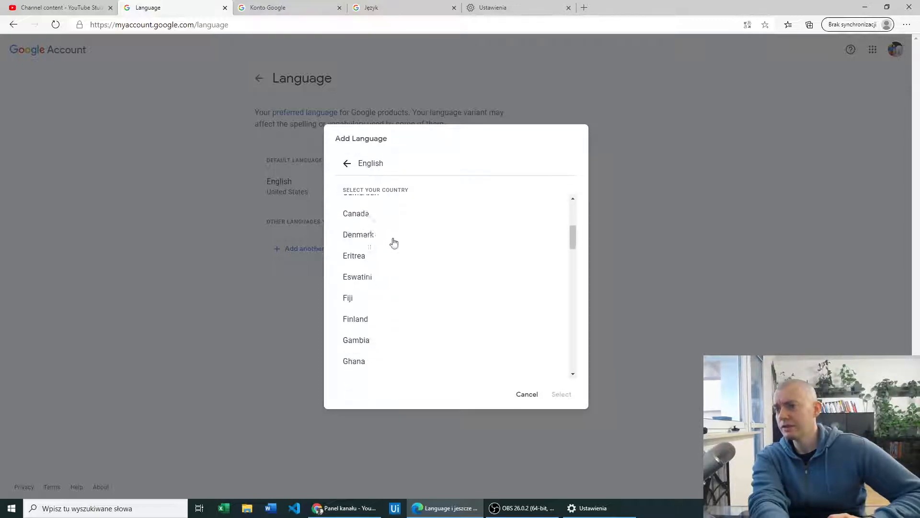
pyautogui.scroll(-3)
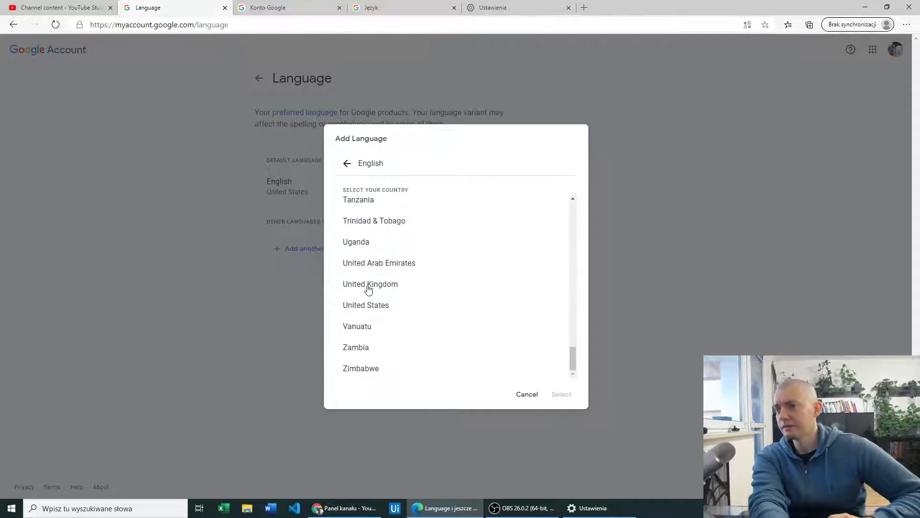
pyautogui.click(370, 284)
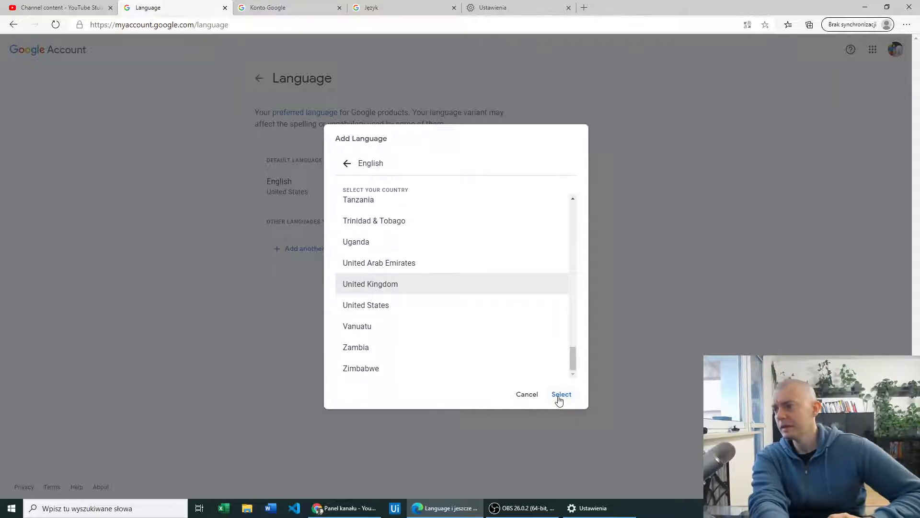
# Add English (United Kingdom) and make it the default language above English (United States)
pyautogui.click(561, 394)
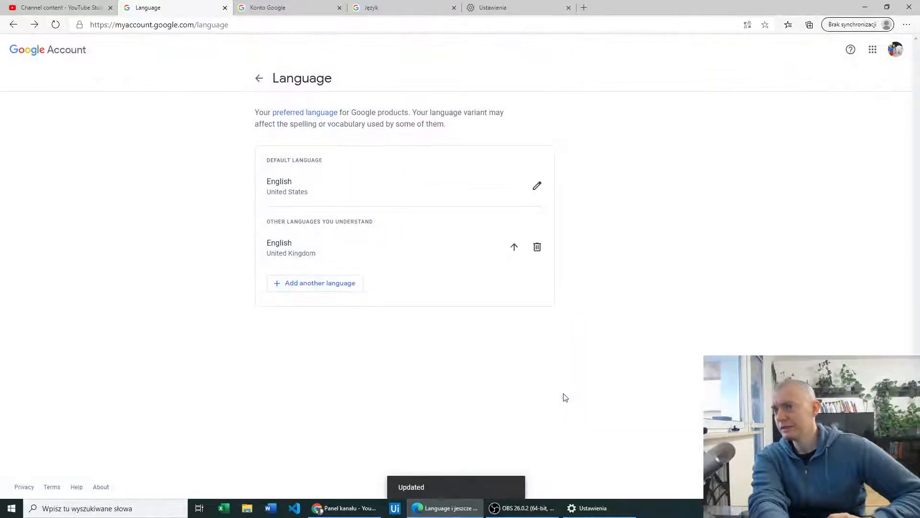
pyautogui.moveTo(387, 178)
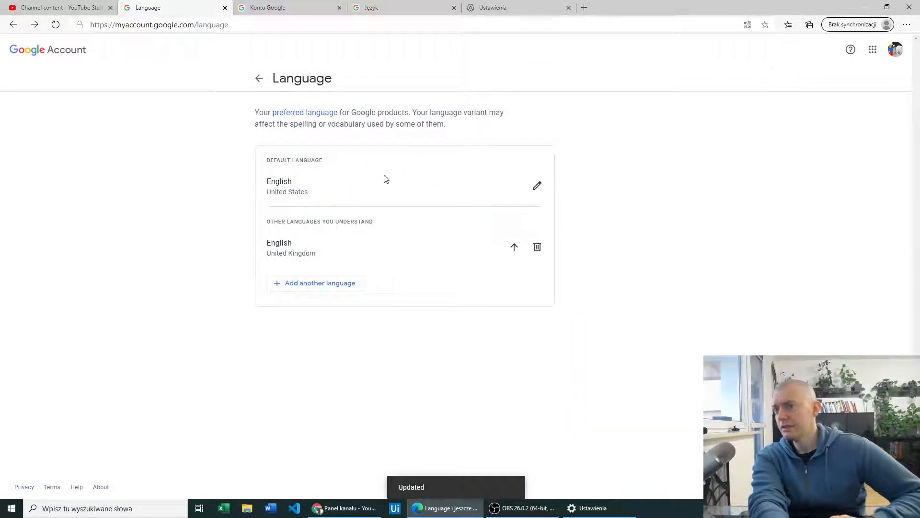
pyautogui.moveTo(287, 167)
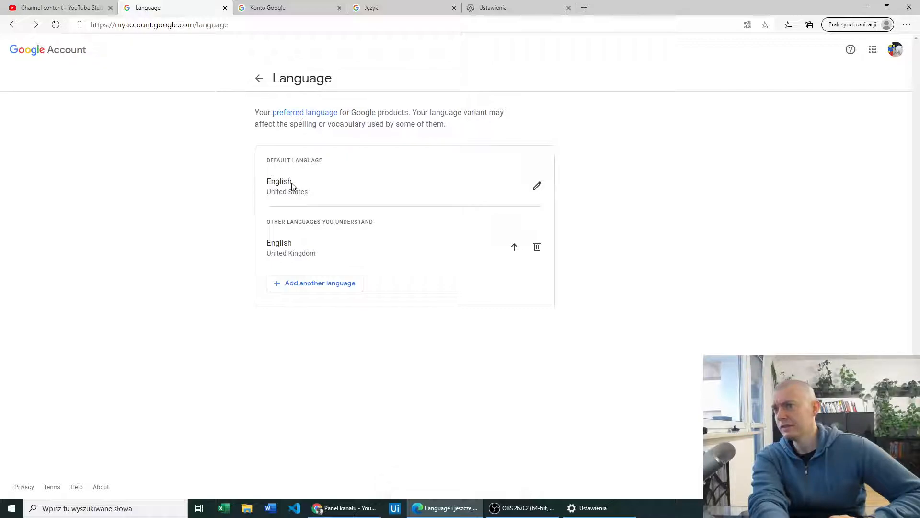
pyautogui.moveTo(299, 263)
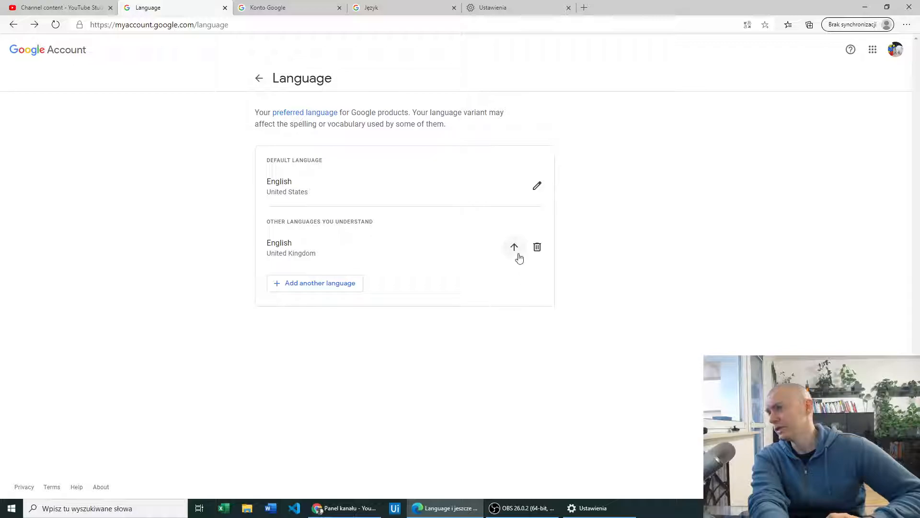
pyautogui.click(514, 246)
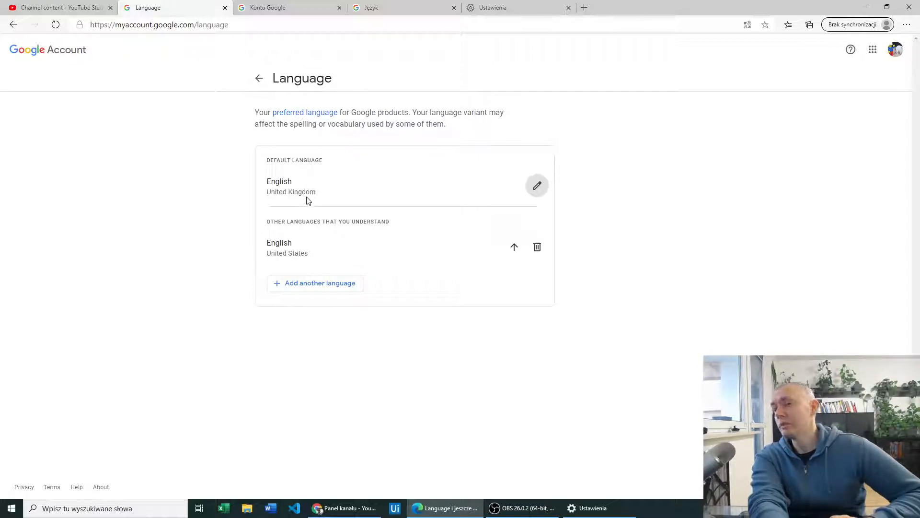
pyautogui.moveTo(330, 184)
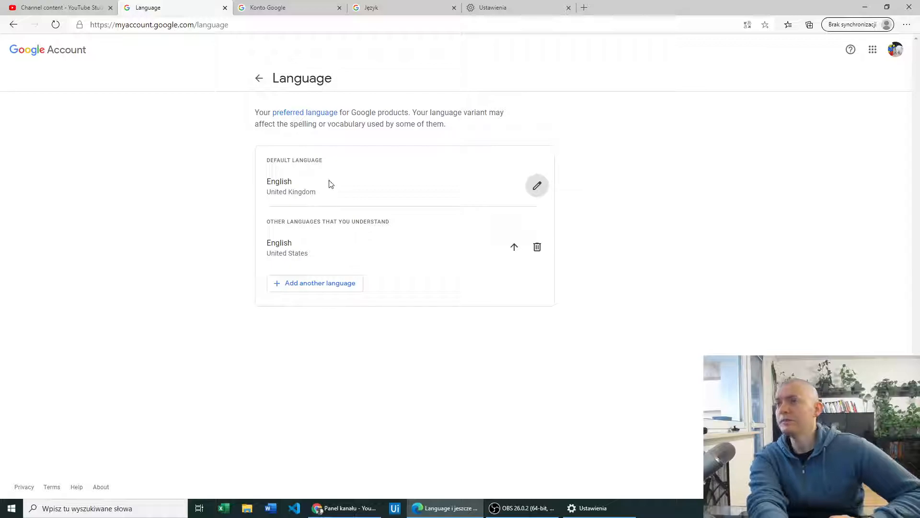
pyautogui.moveTo(344, 185)
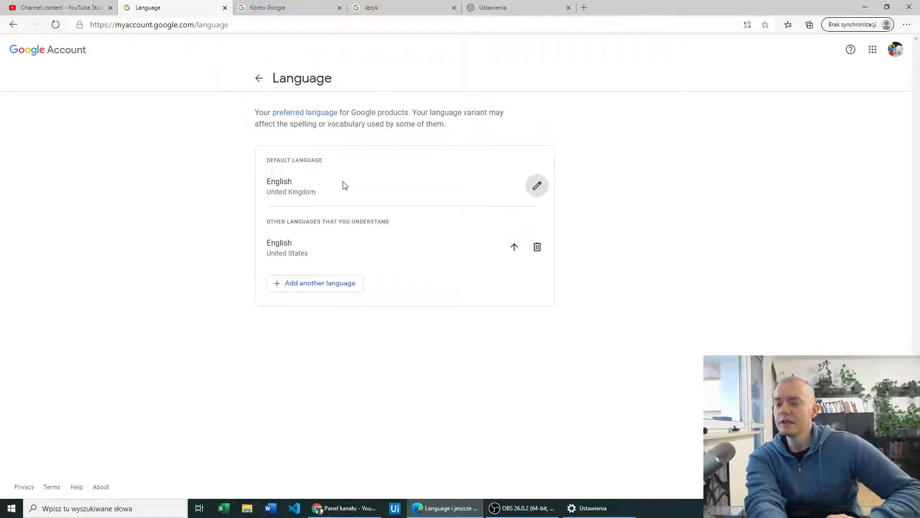
pyautogui.moveTo(365, 189)
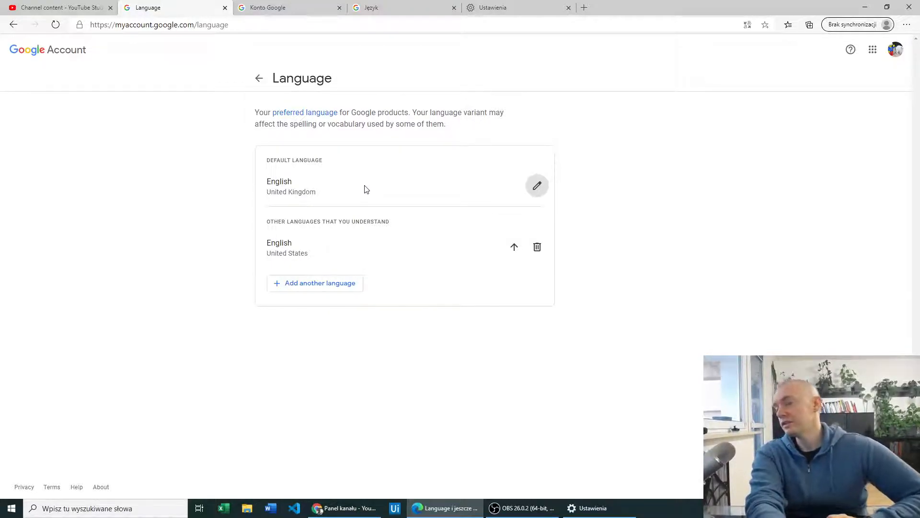
pyautogui.moveTo(792, 110)
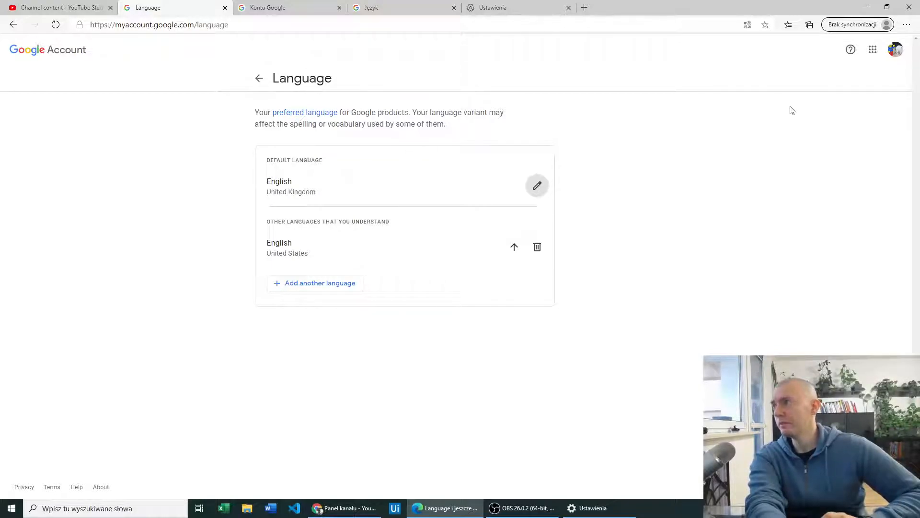
pyautogui.moveTo(801, 103)
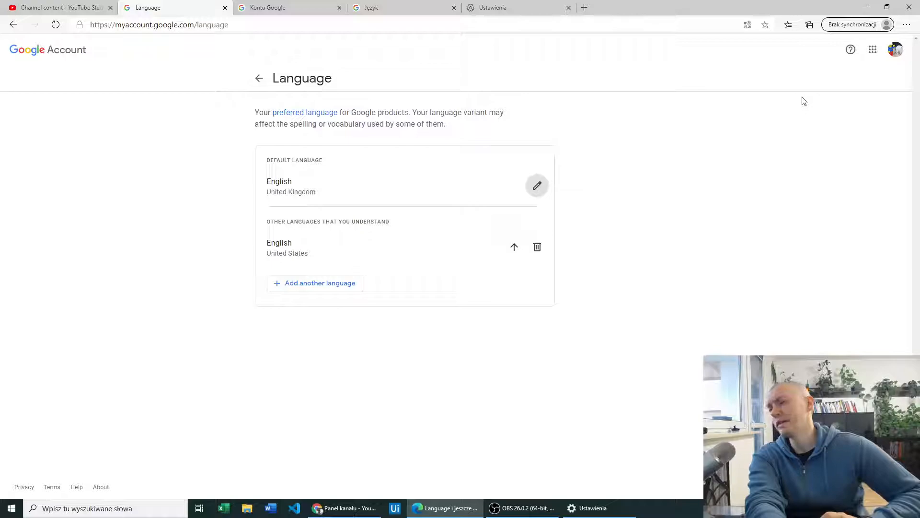
pyautogui.moveTo(799, 101)
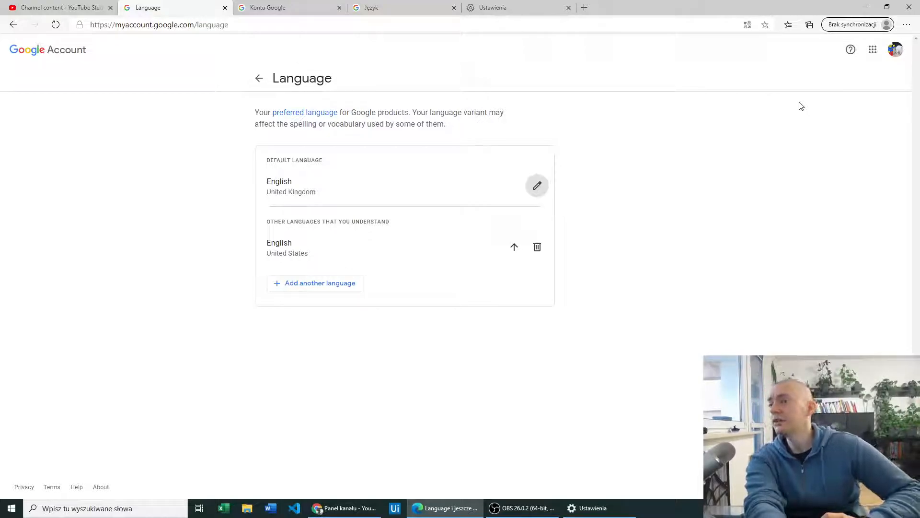
pyautogui.moveTo(796, 109)
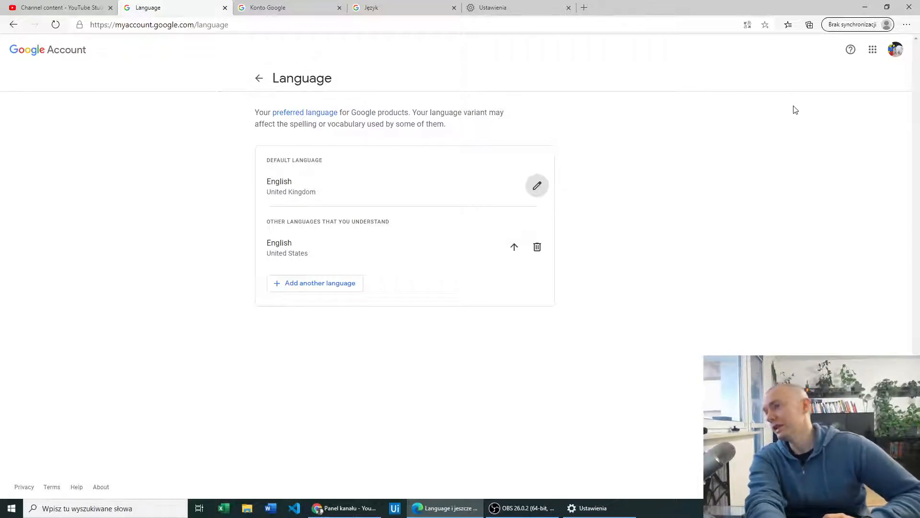
pyautogui.moveTo(780, 99)
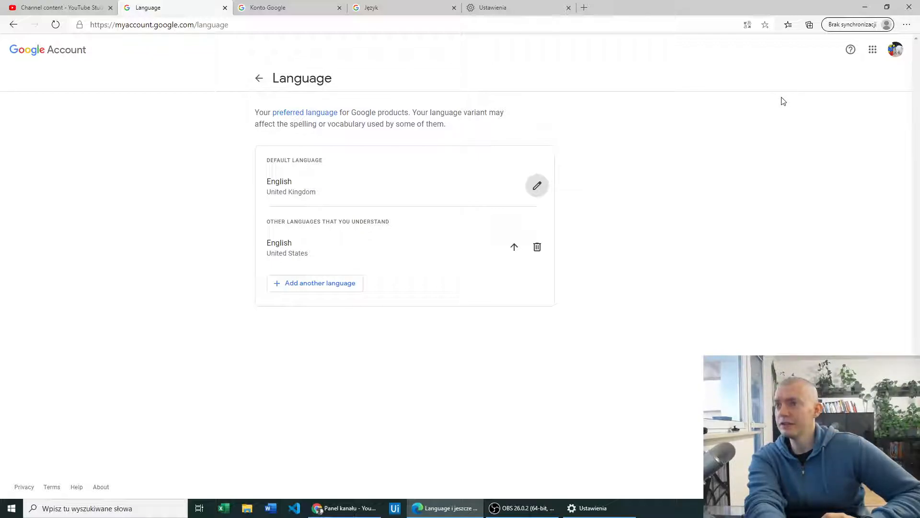
pyautogui.moveTo(776, 105)
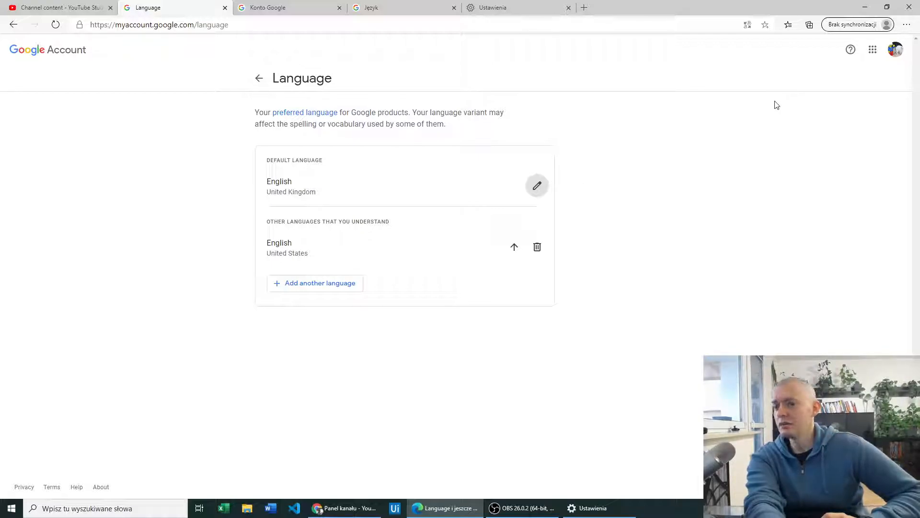
pyautogui.moveTo(759, 123)
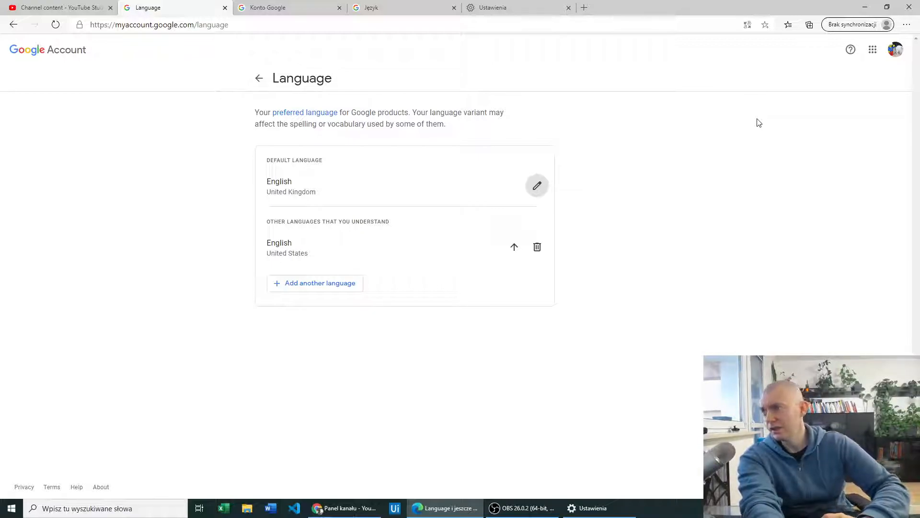
pyautogui.moveTo(380, 406)
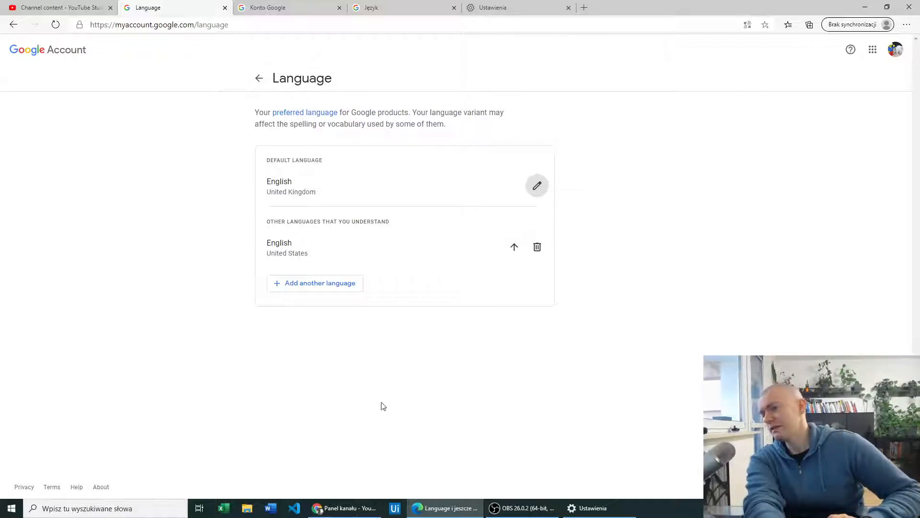
pyautogui.moveTo(392, 379)
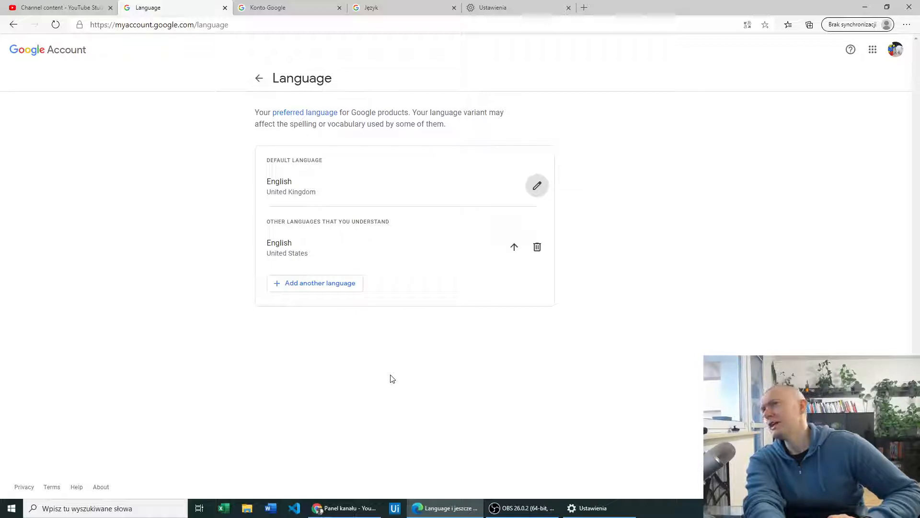